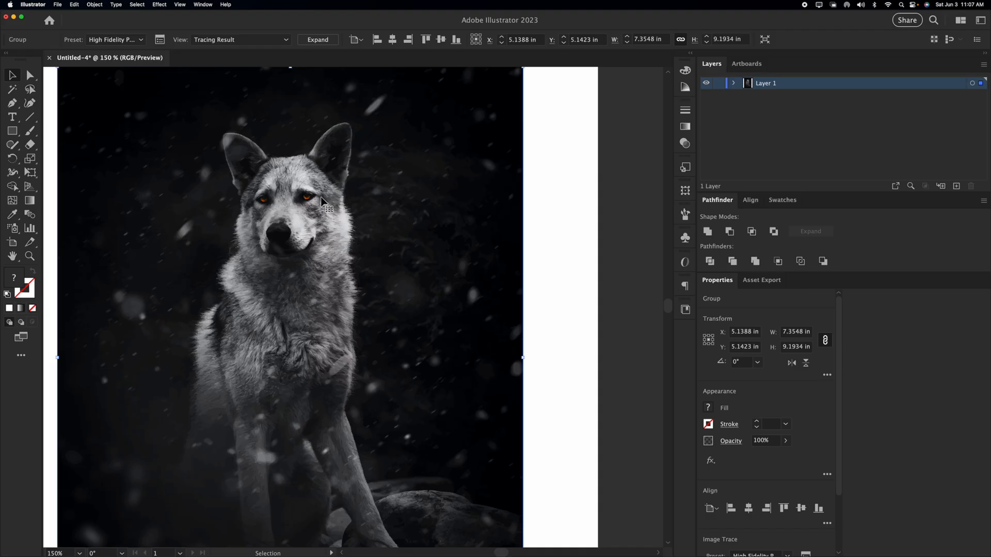
Replace the traced wolf document view with the embedded goggled woman portrait.
{"action": "left_click", "coordinate": [317, 39]}
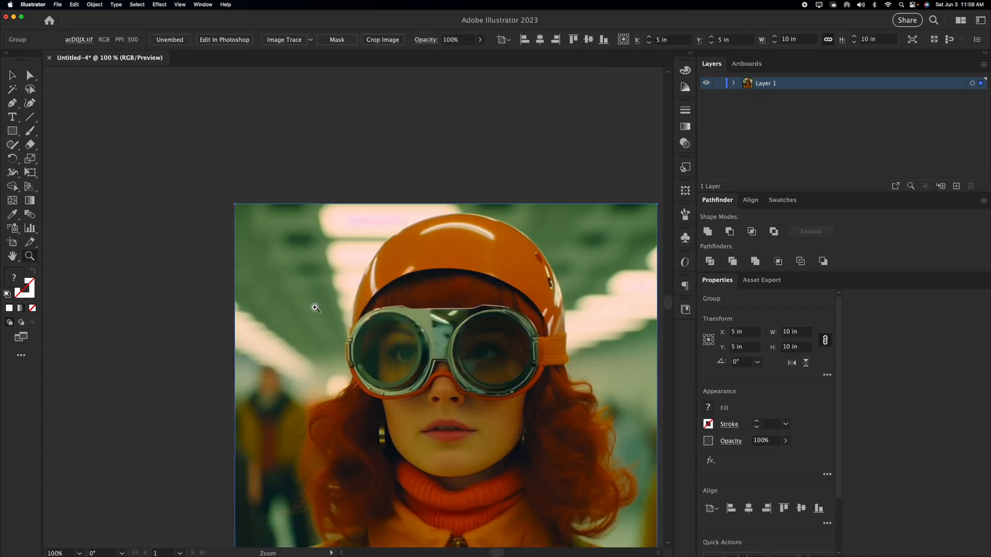
{"action": "left_click", "coordinate": [576, 191]}
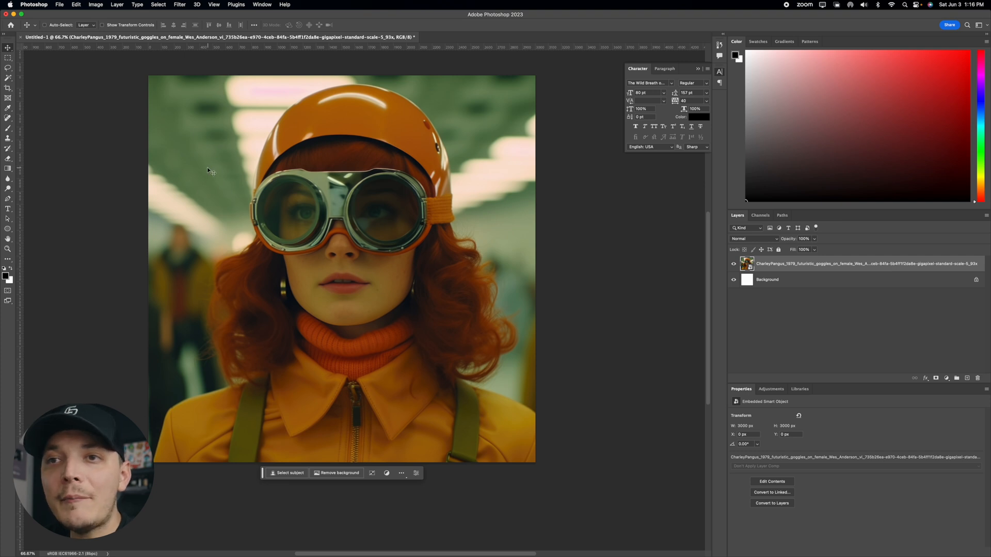
{"action": "mouse_move", "coordinate": [166, 346]}
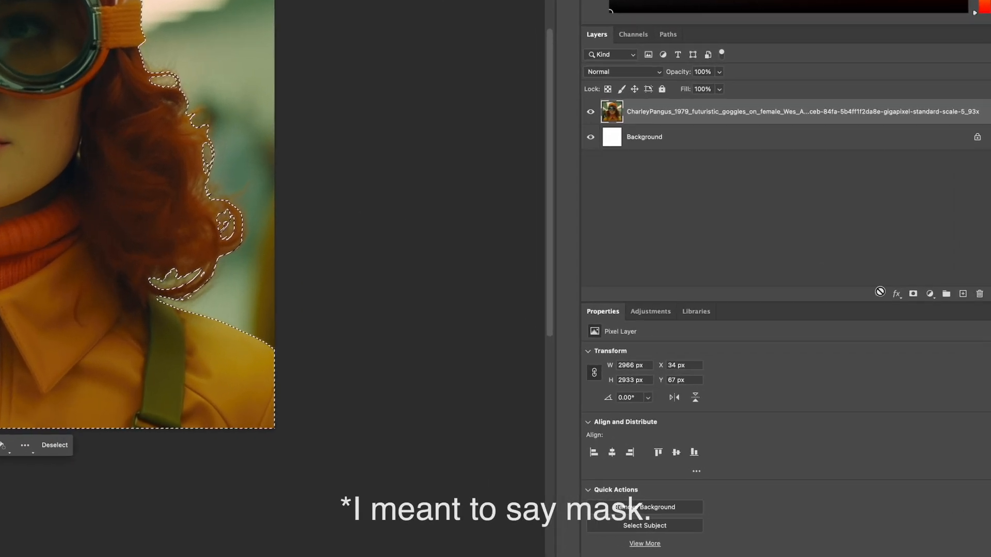
Mask out the portrait's background and add a thick black outside stroke around the woman.
{"action": "left_click", "coordinate": [644, 511]}
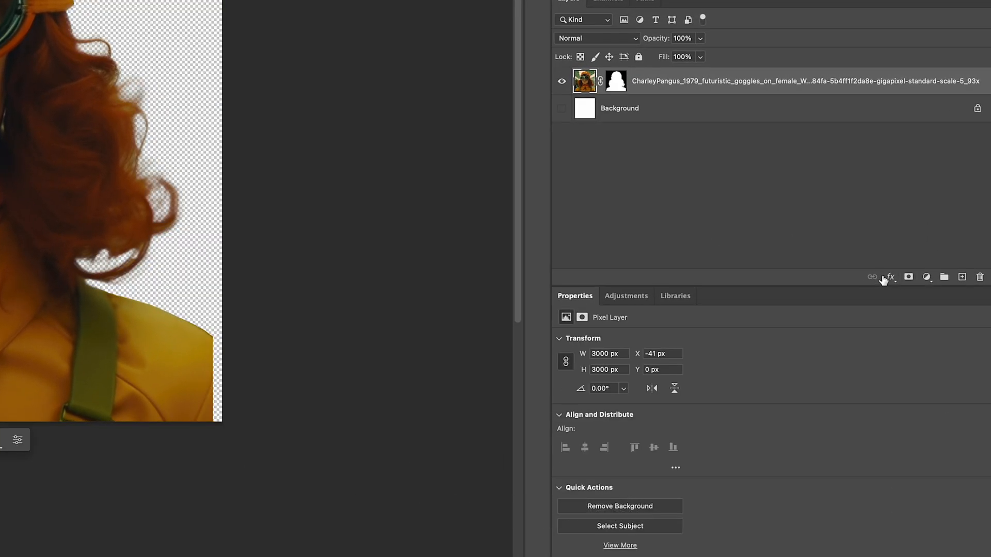
{"action": "left_click", "coordinate": [889, 277]}
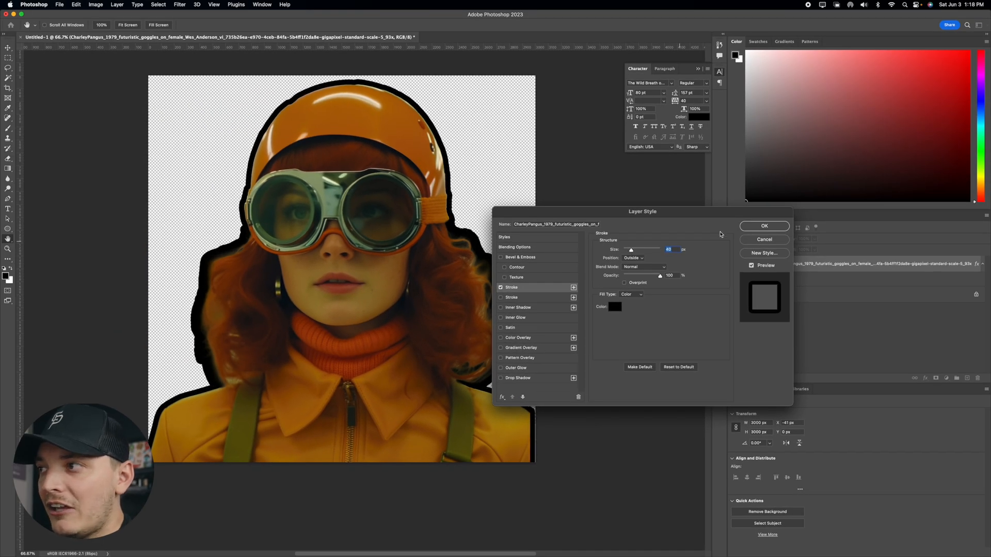
{"action": "left_click", "coordinate": [763, 226]}
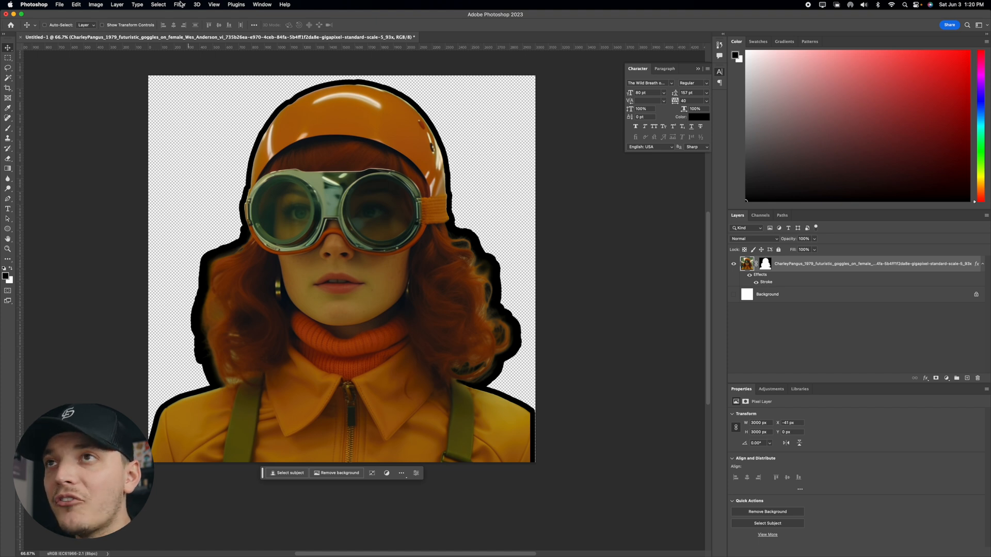
{"action": "left_click", "coordinate": [179, 5]}
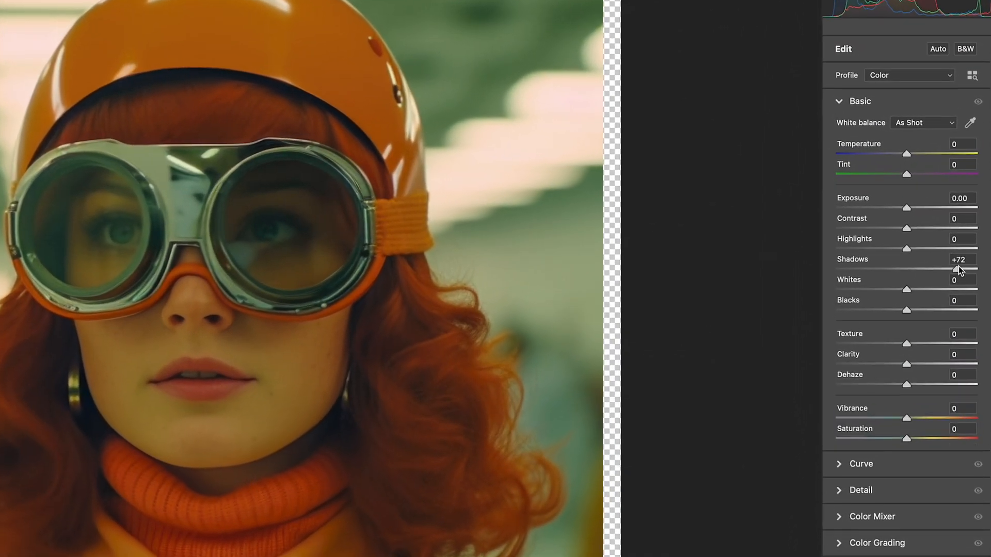
Raise Shadows in Camera Raw, then select all and copy the image merged for Illustrator.
{"action": "left_click_drag", "start_coordinate": [958, 270], "coordinate": [963, 270]}
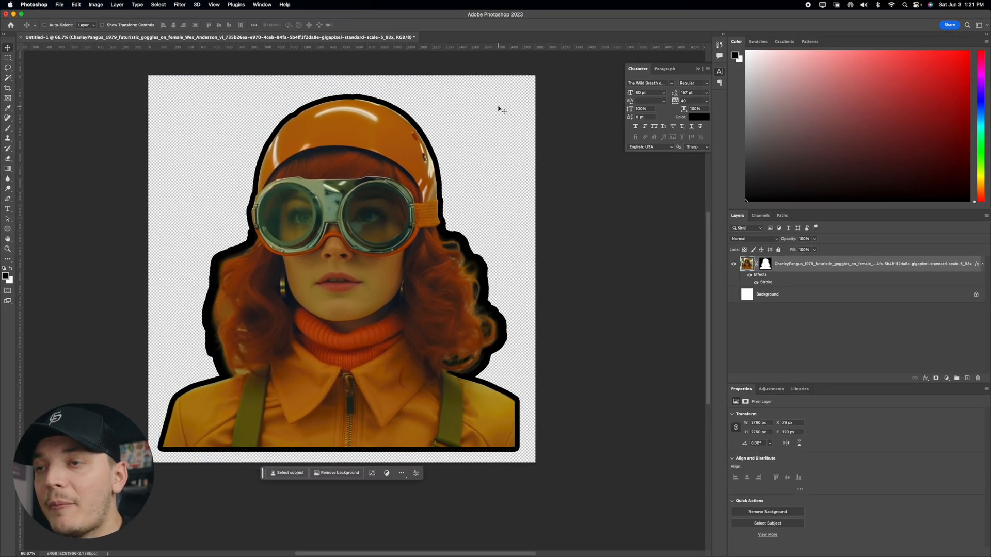
{"action": "key", "text": "cmd+a"}
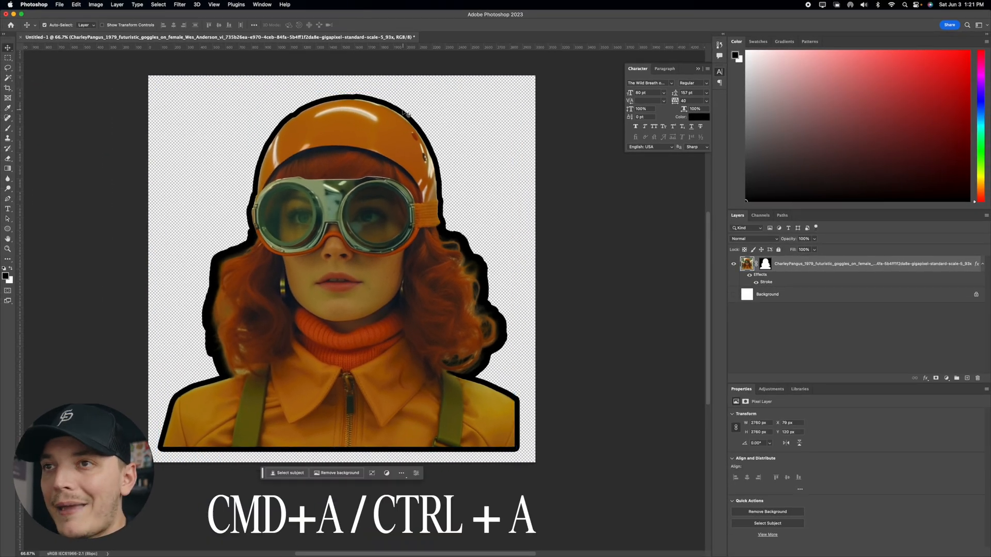
{"action": "key", "text": "cmd+a"}
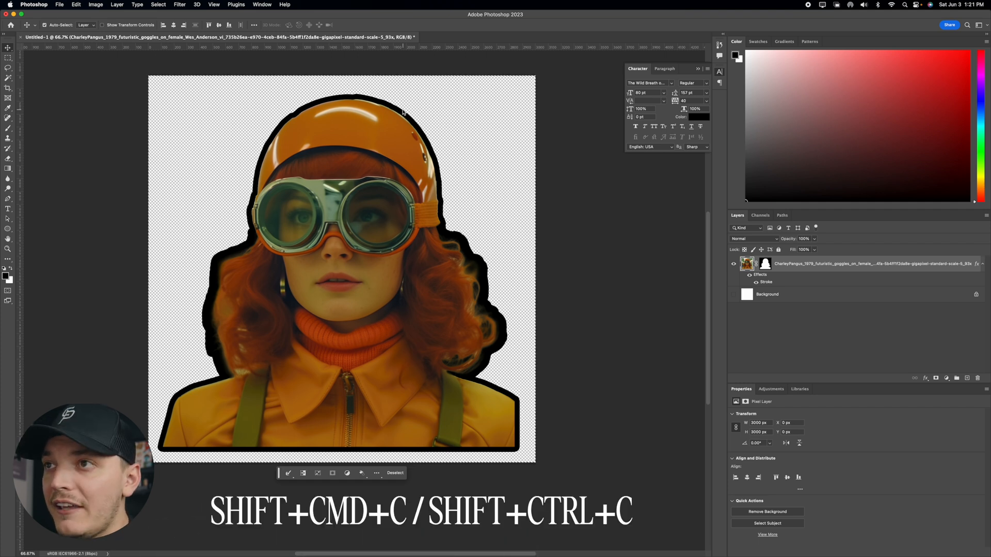
{"action": "key", "text": "cmd+tab"}
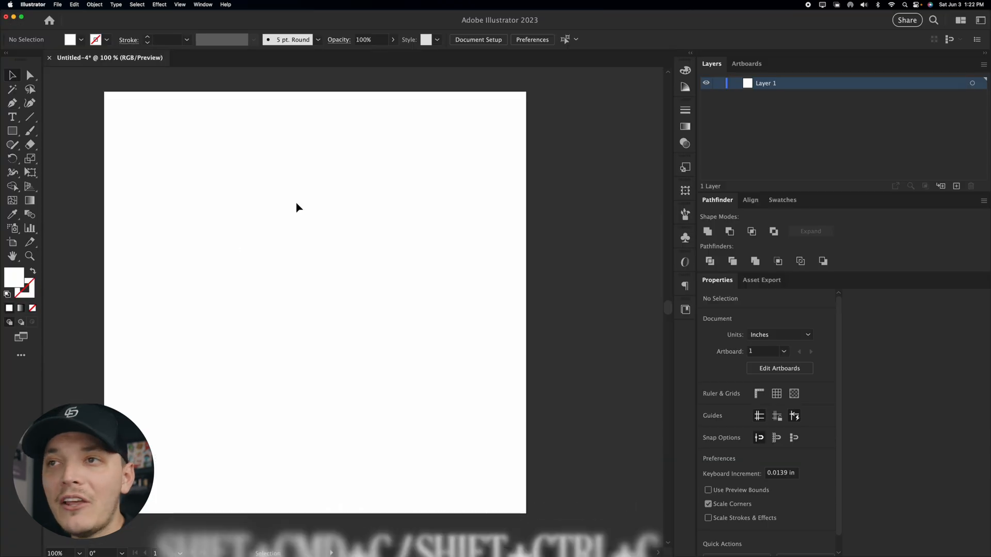
{"action": "mouse_move", "coordinate": [345, 283]}
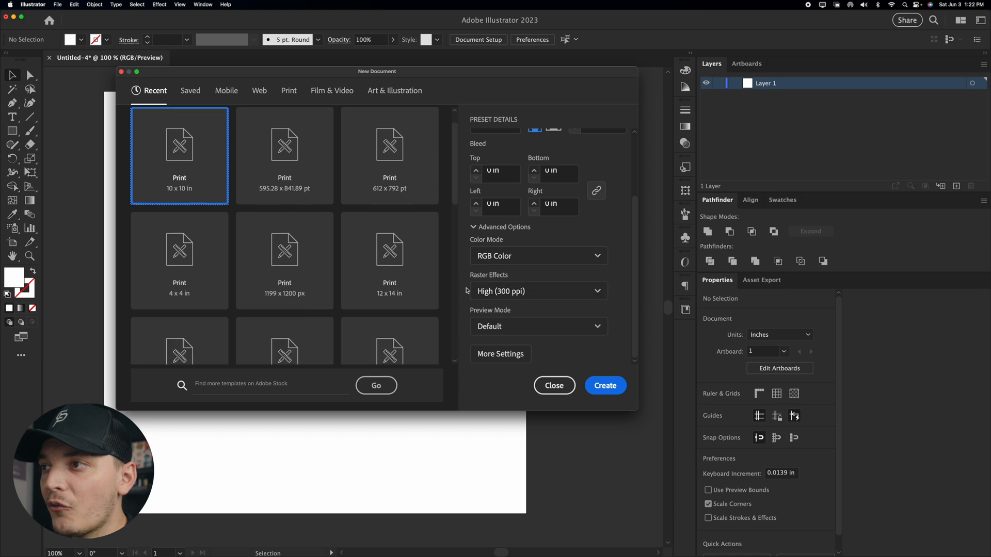
{"action": "mouse_move", "coordinate": [499, 339]}
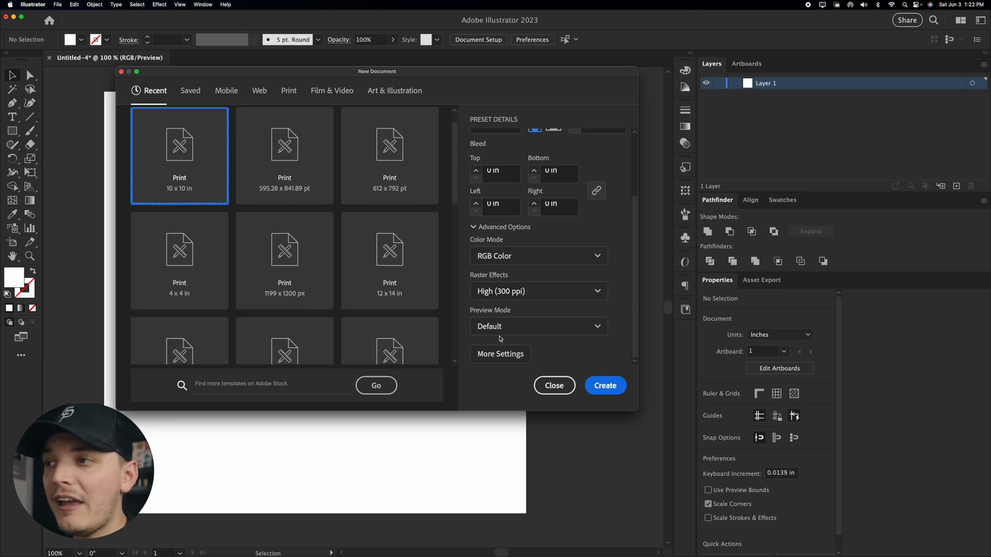
Dismiss the New Document dialog so the outlined portrait can be pasted.
{"action": "left_click", "coordinate": [603, 385]}
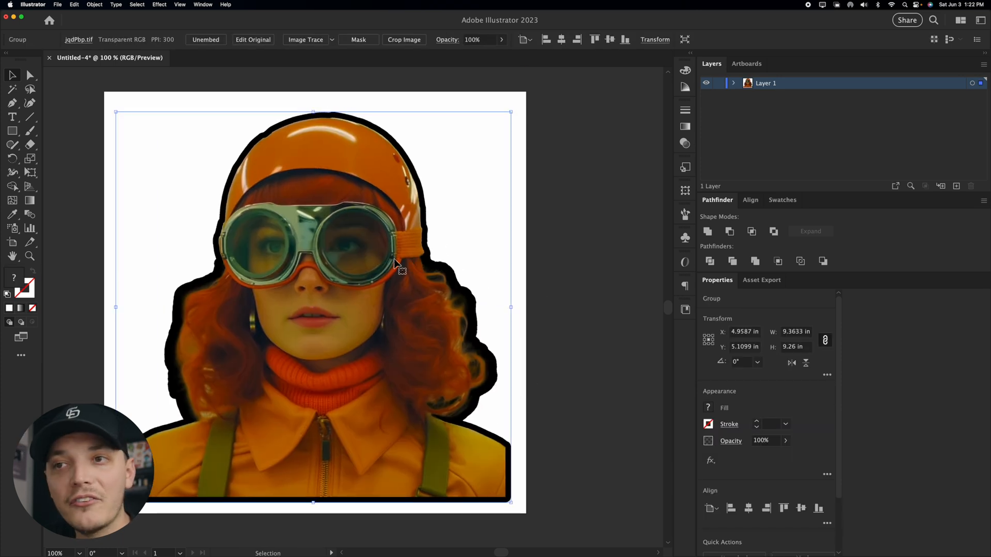
Duplicate the outlined portrait to the right and preview the High Fidelity Photo trace preset.
{"action": "left_click_drag", "start_coordinate": [392, 265], "coordinate": [373, 209]}
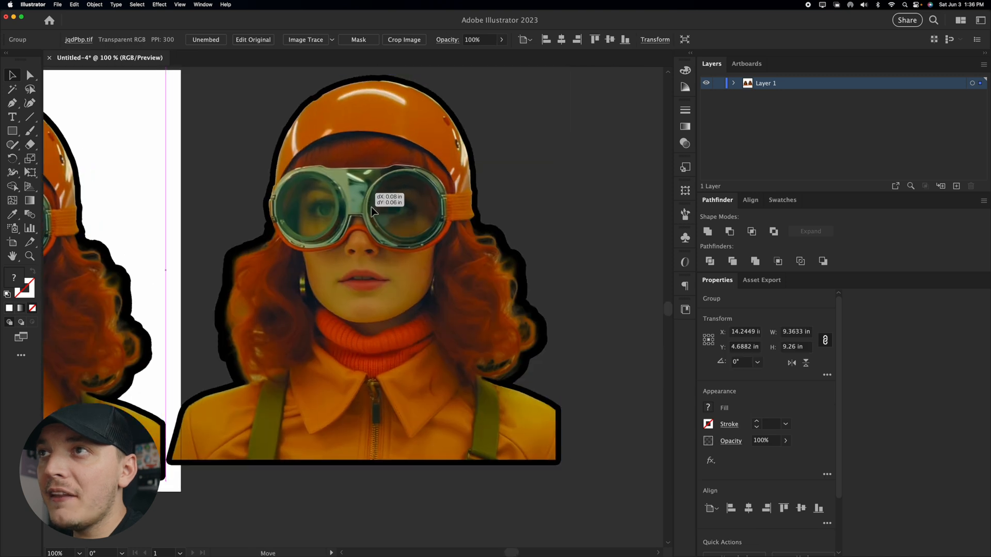
{"action": "left_click", "coordinate": [332, 39]}
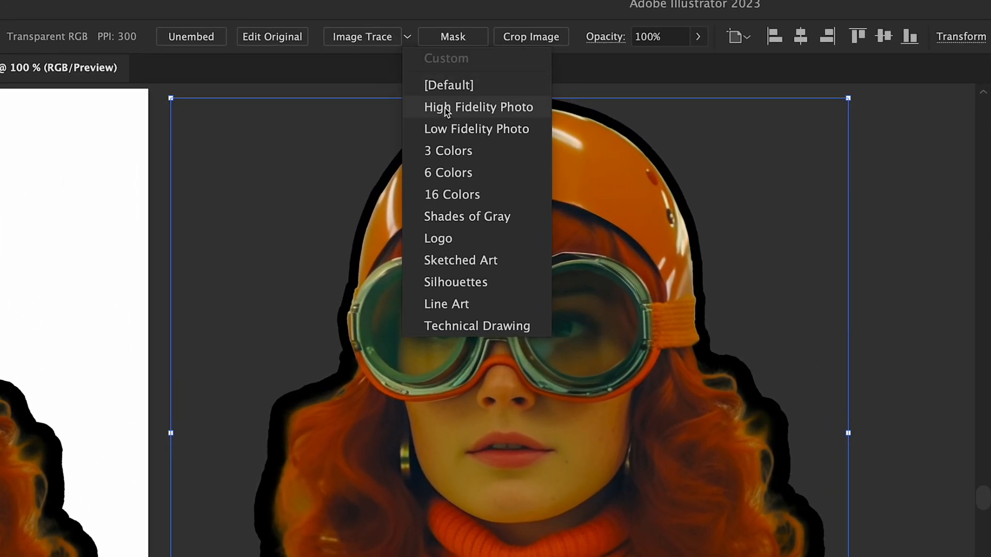
{"action": "left_click", "coordinate": [478, 106]}
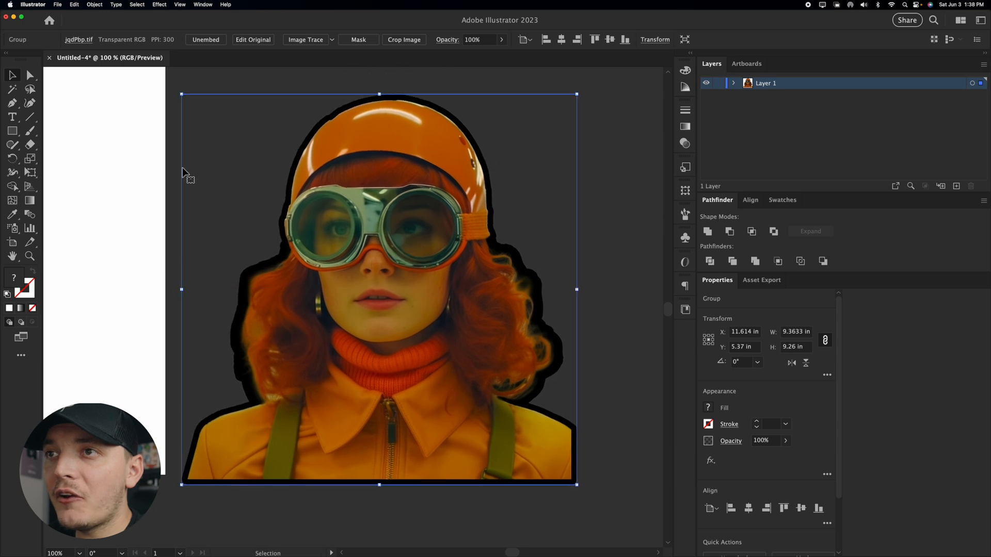
Move the copy further right and apply a Texture > Grain effect at intensity 30.
{"action": "left_click_drag", "start_coordinate": [379, 285], "coordinate": [285, 278]}
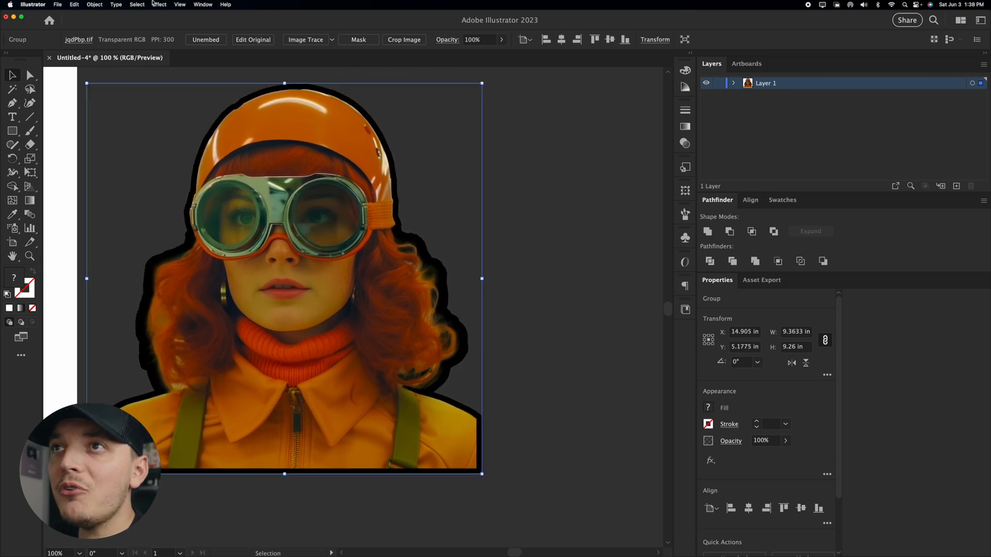
{"action": "left_click", "coordinate": [158, 5]}
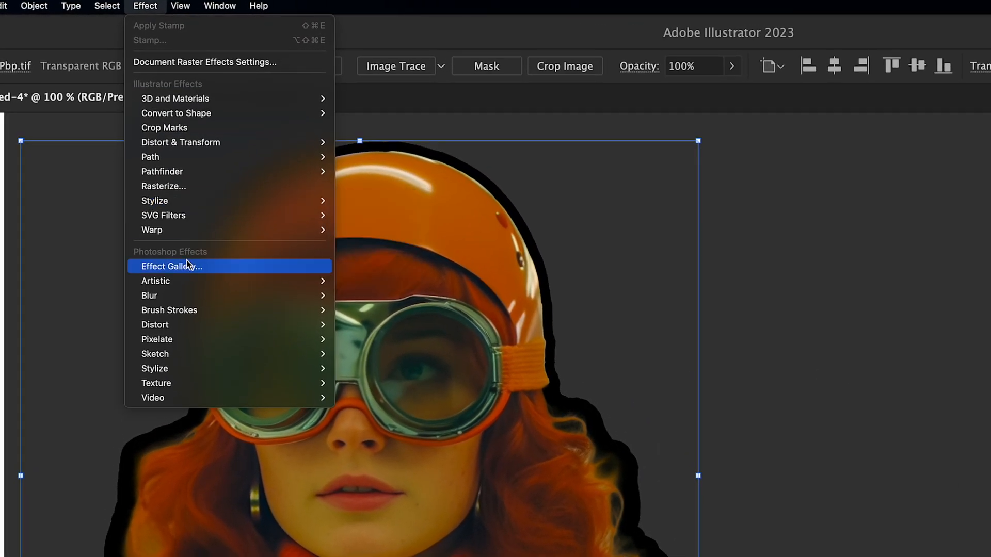
{"action": "left_click", "coordinate": [172, 266]}
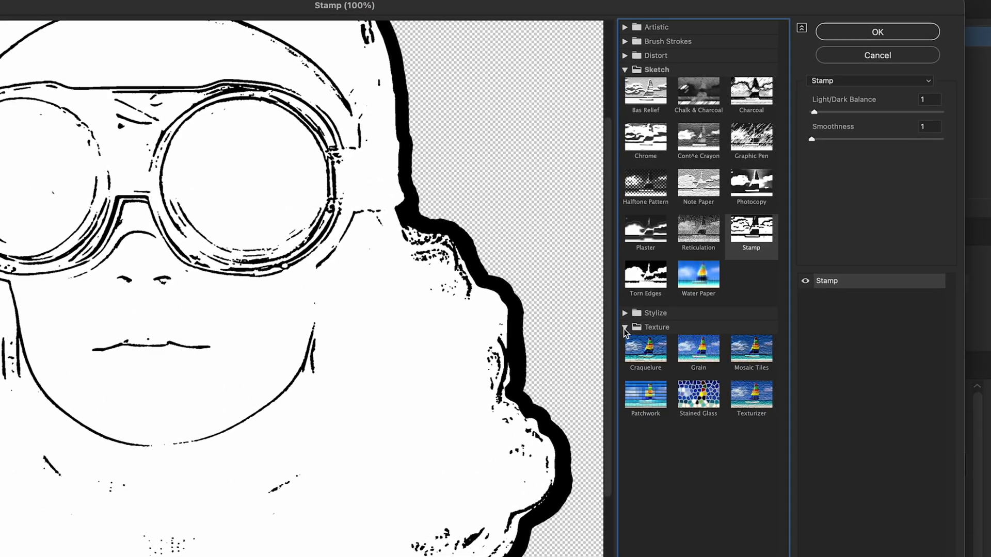
{"action": "left_click", "coordinate": [698, 351]}
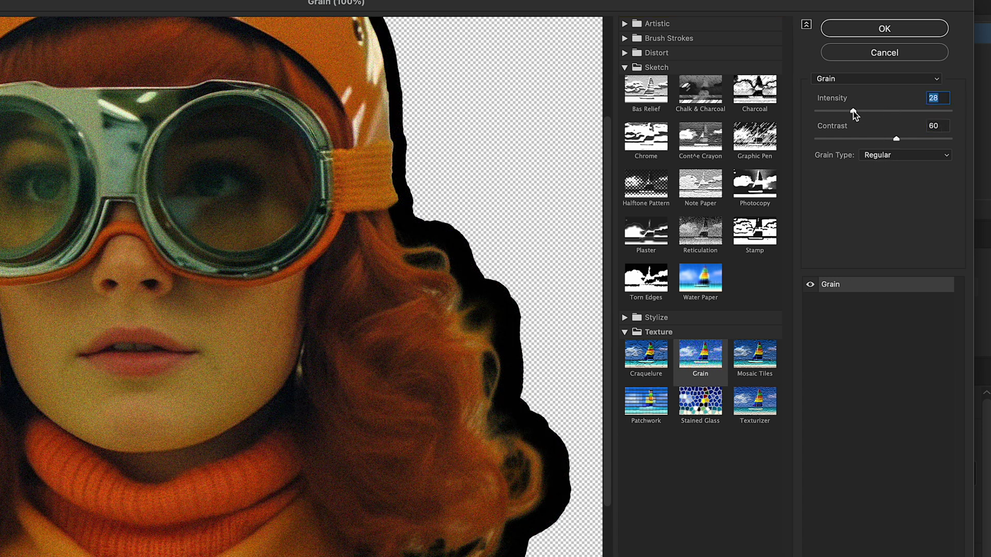
{"action": "left_click_drag", "start_coordinate": [863, 113], "coordinate": [877, 112]}
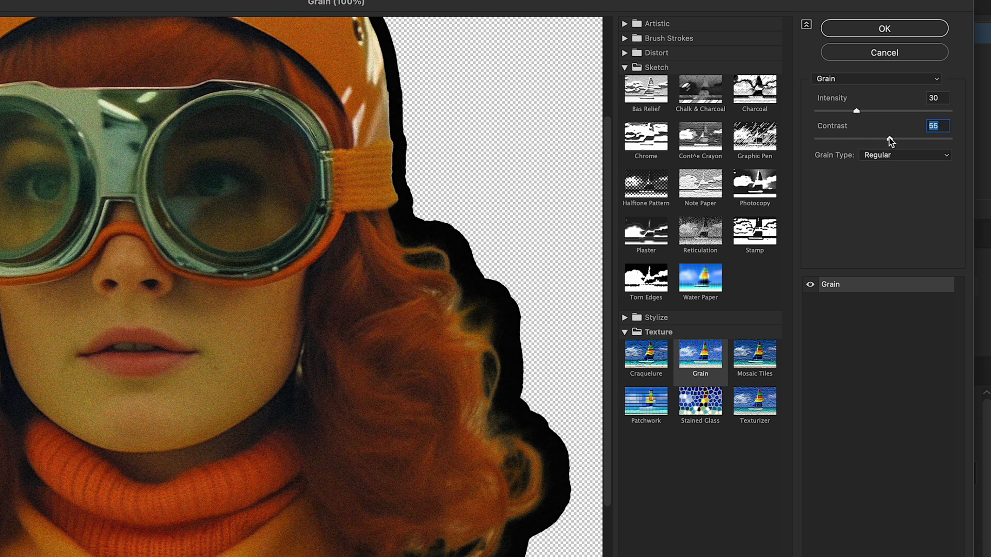
{"action": "left_click", "coordinate": [883, 28]}
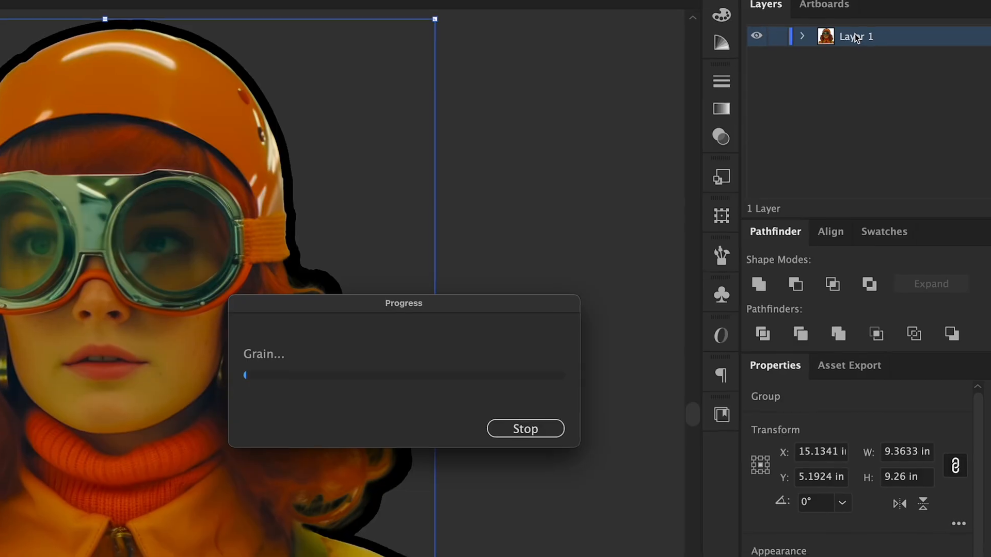
Rasterize the grainy portrait copy in RGB at High resolution (300 ppi).
{"action": "left_click", "coordinate": [93, 4]}
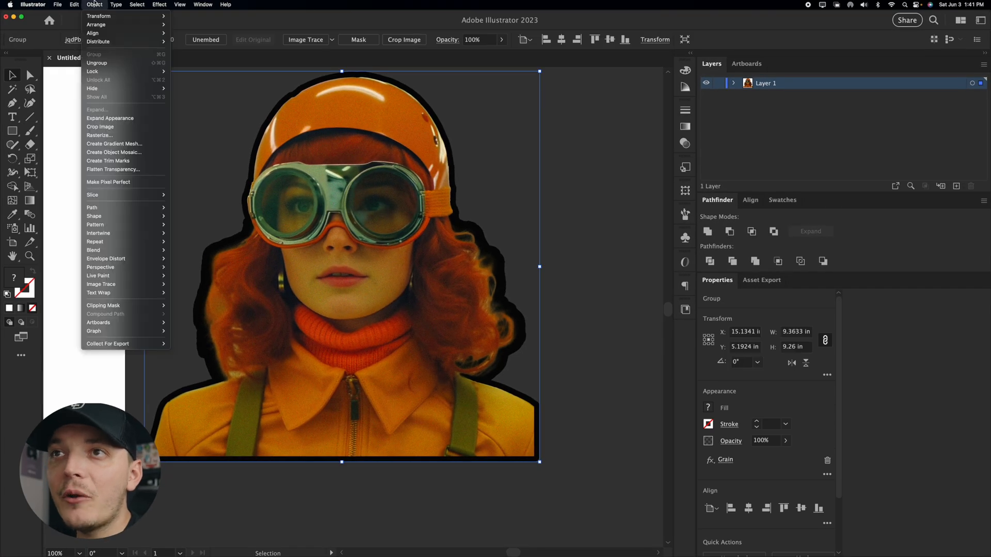
{"action": "left_click", "coordinate": [99, 136]}
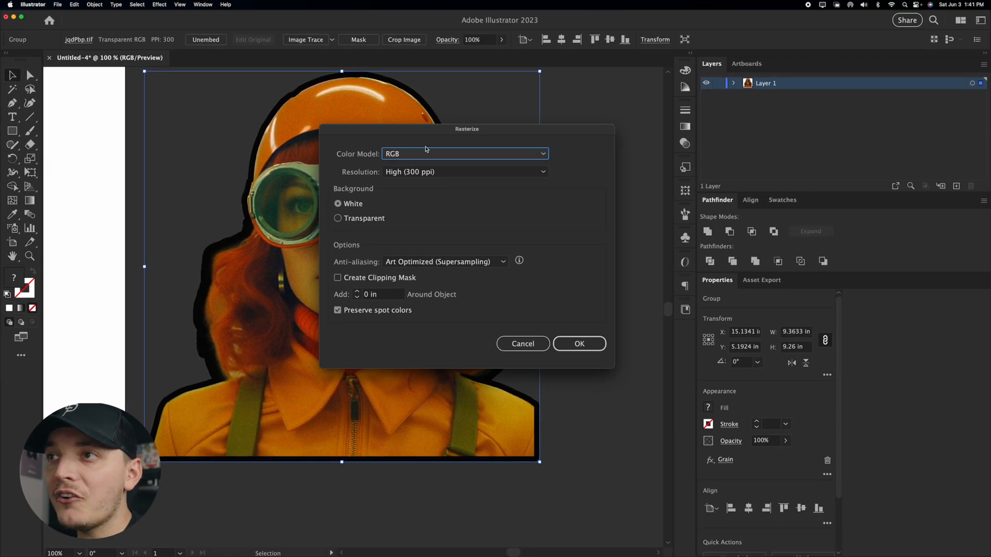
{"action": "mouse_move", "coordinate": [363, 174]}
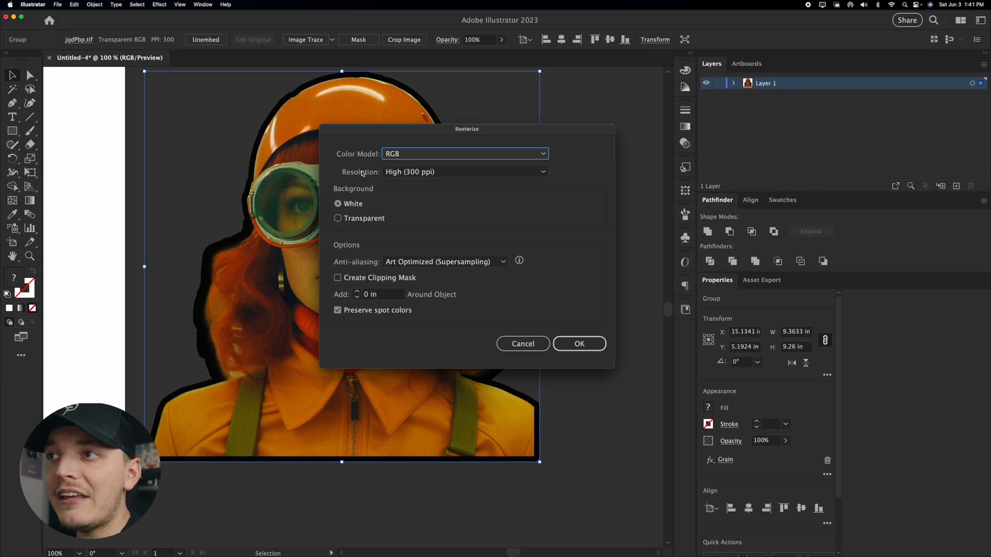
{"action": "mouse_move", "coordinate": [487, 194]}
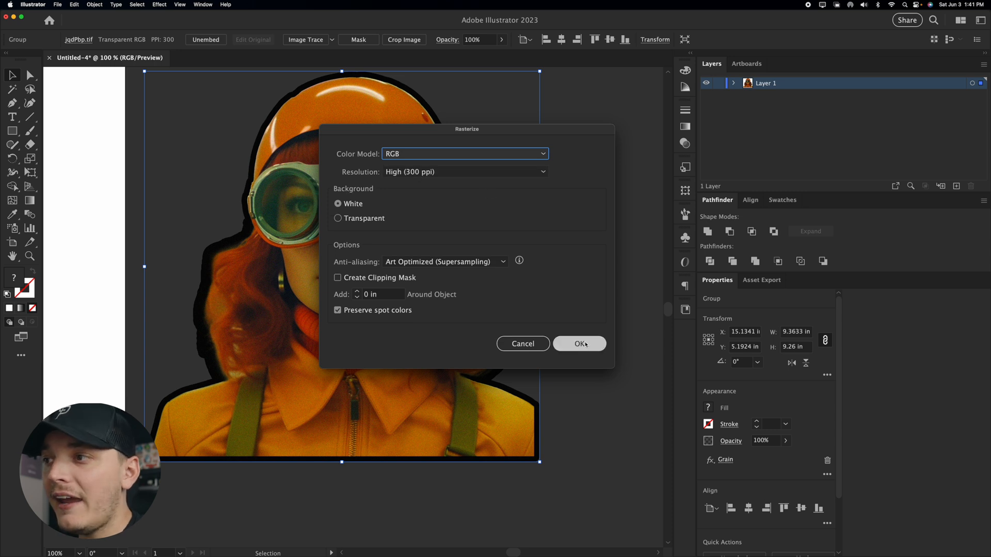
{"action": "left_click", "coordinate": [578, 344]}
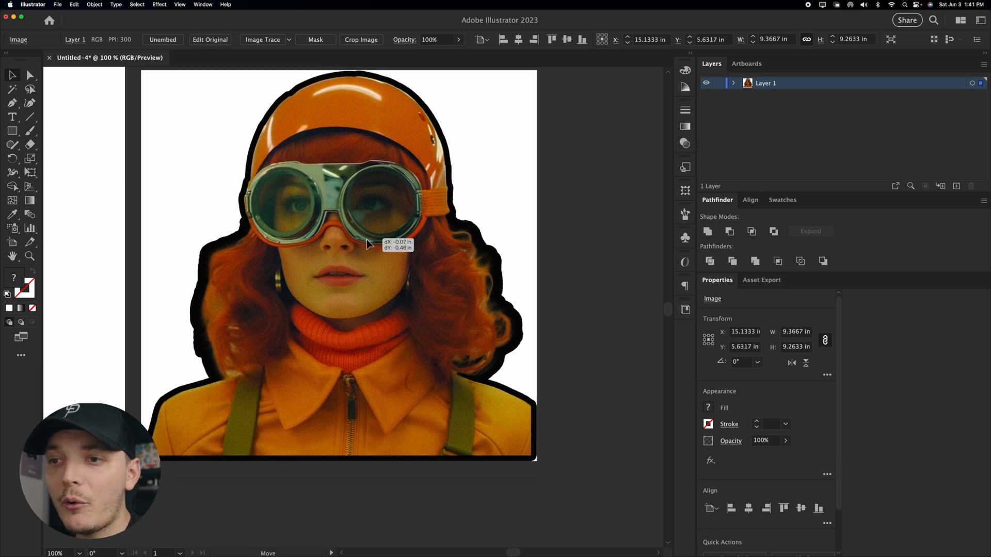
Reposition the rasterized portrait duplicate beside the other copies.
{"action": "left_click_drag", "start_coordinate": [369, 247], "coordinate": [367, 253]}
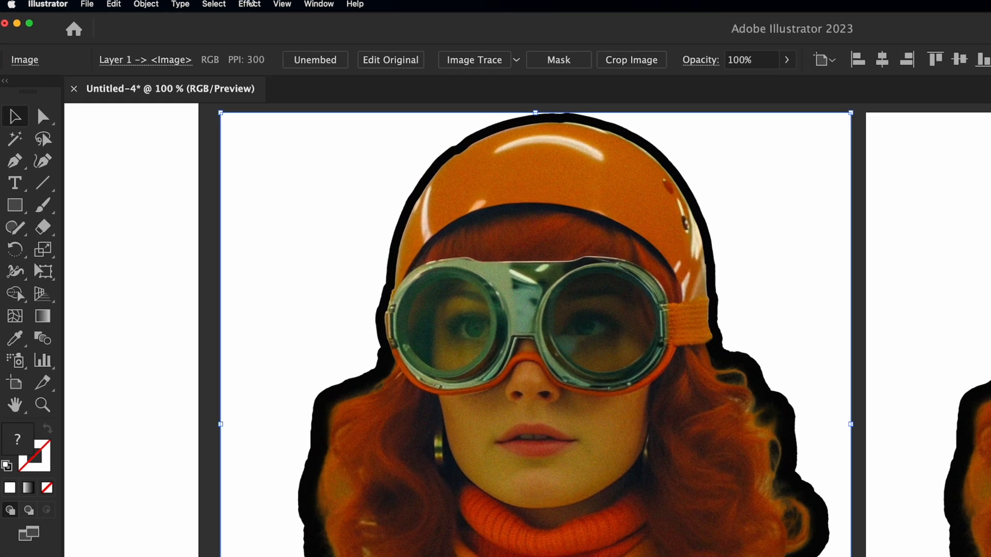
Apply Sketch > Stamp with Light/Dark Balance 3 and Smoothness 1 to the first copy.
{"action": "left_click", "coordinate": [249, 5]}
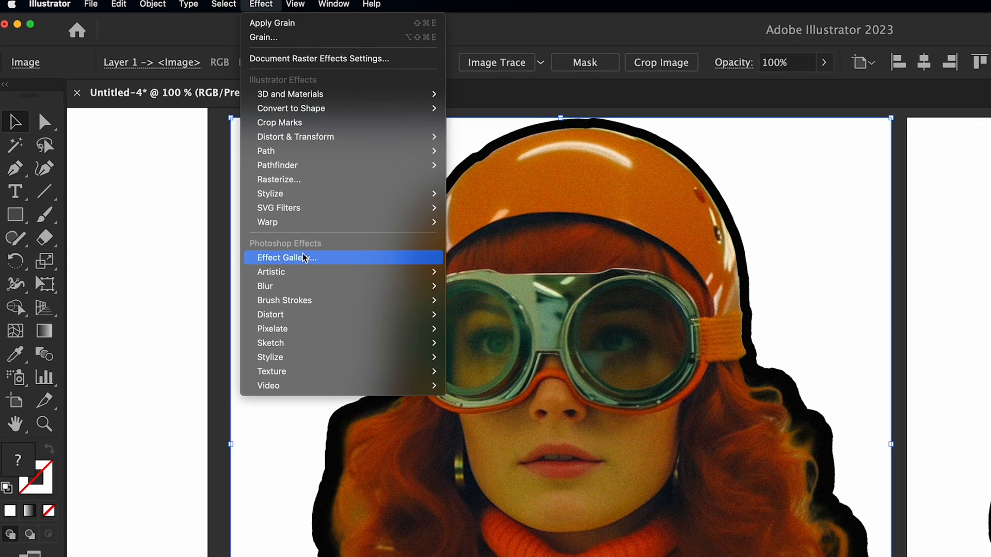
{"action": "left_click", "coordinate": [286, 257]}
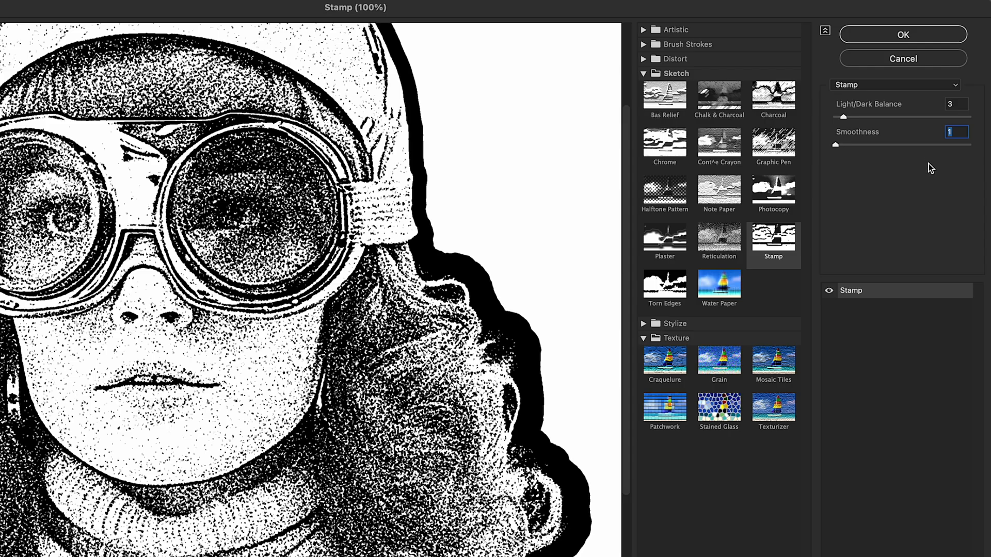
{"action": "left_click", "coordinate": [902, 34]}
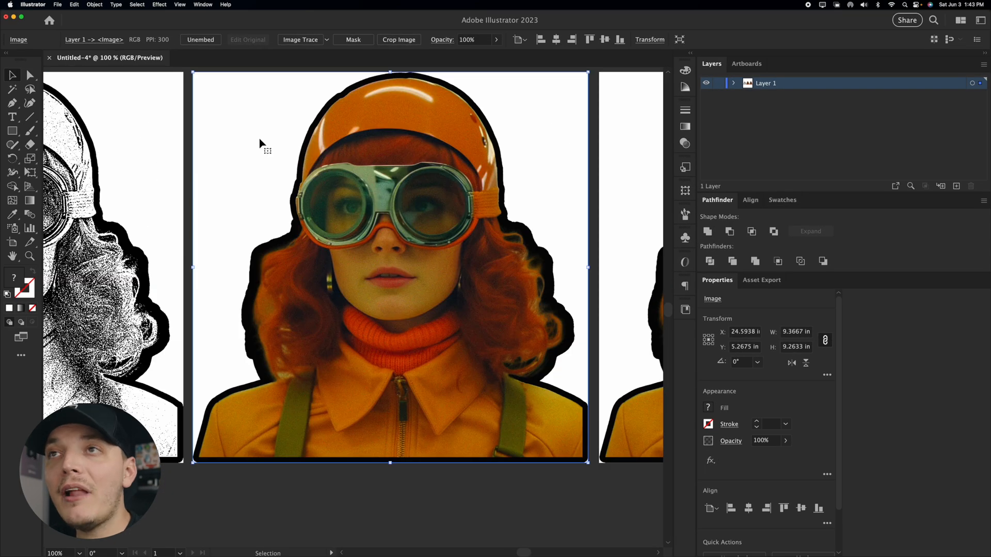
Apply a darker Stamp effect with Light/Dark Balance raised to 10 on the second copy.
{"action": "left_click", "coordinate": [158, 5]}
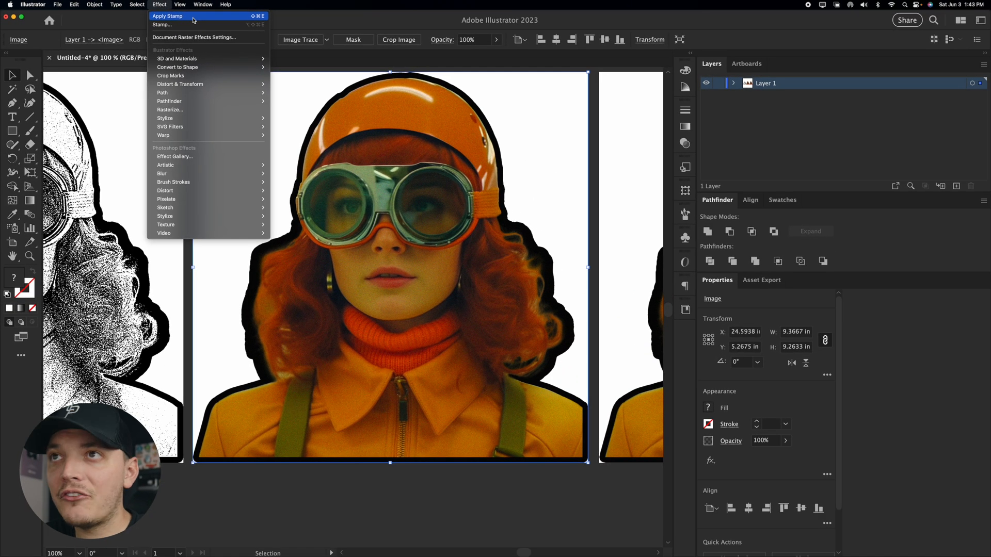
{"action": "left_click", "coordinate": [161, 25]}
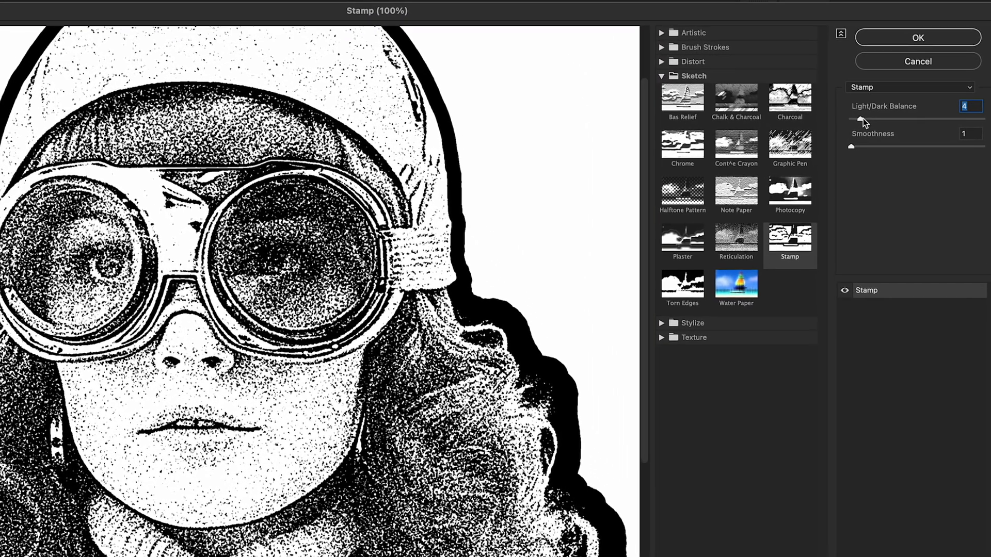
{"action": "left_click_drag", "start_coordinate": [859, 119], "coordinate": [880, 119]}
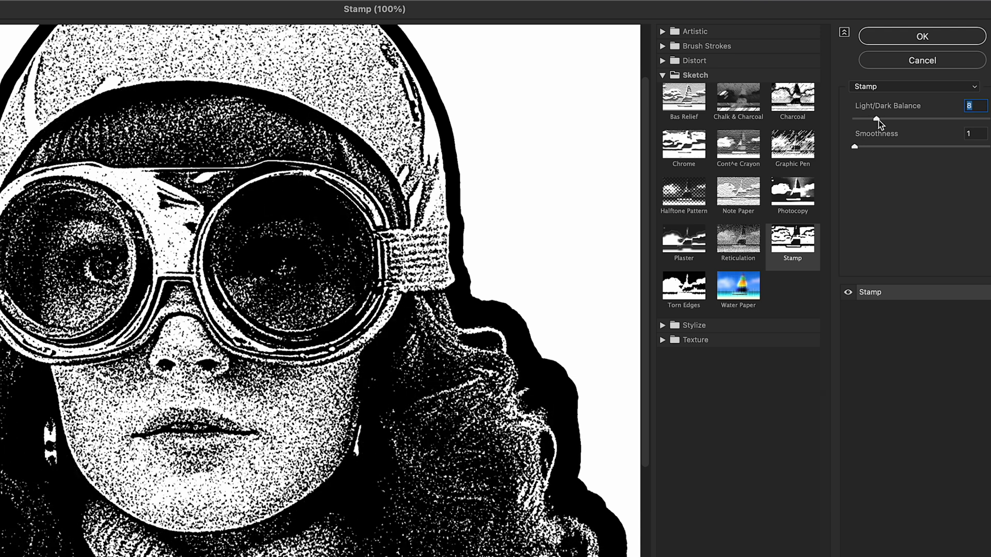
{"action": "left_click_drag", "start_coordinate": [877, 118], "coordinate": [879, 119]}
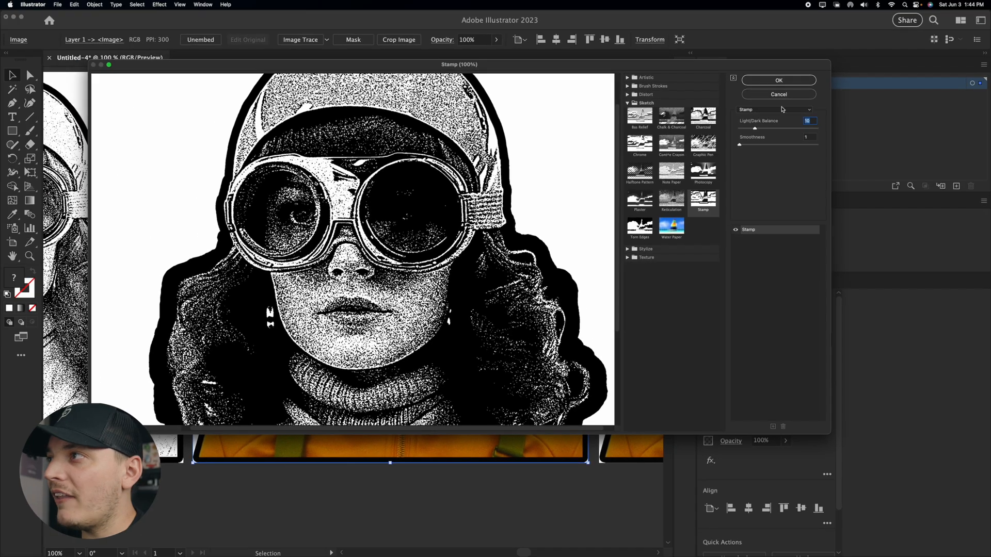
{"action": "left_click", "coordinate": [777, 81]}
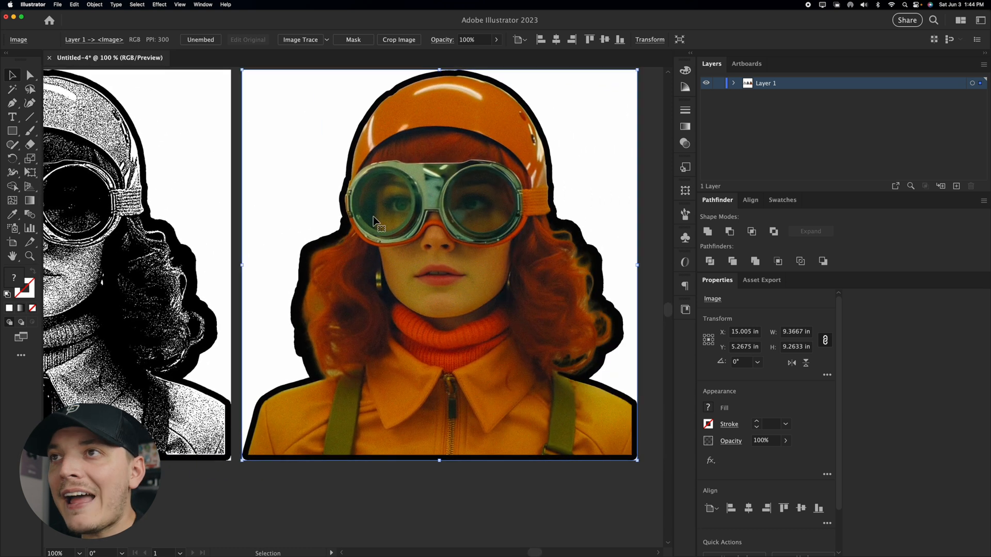
Apply a very dark Stamp effect to the third portrait copy.
{"action": "left_click", "coordinate": [158, 4]}
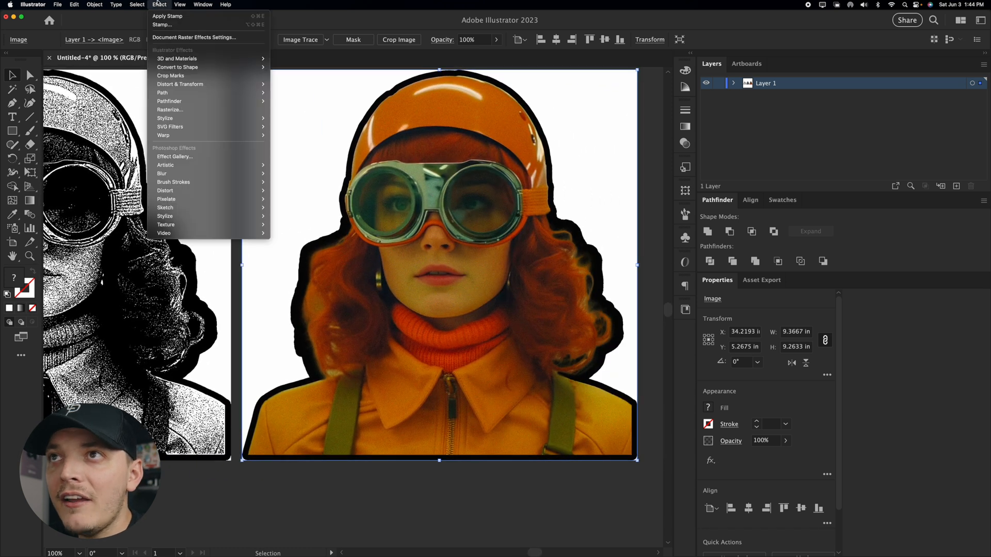
{"action": "left_click", "coordinate": [162, 25]}
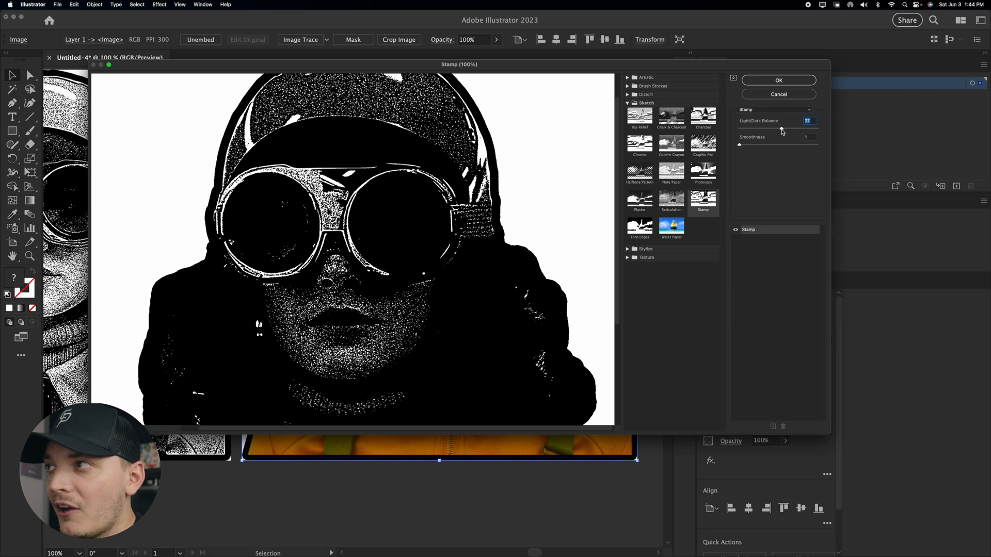
{"action": "left_click", "coordinate": [778, 81]}
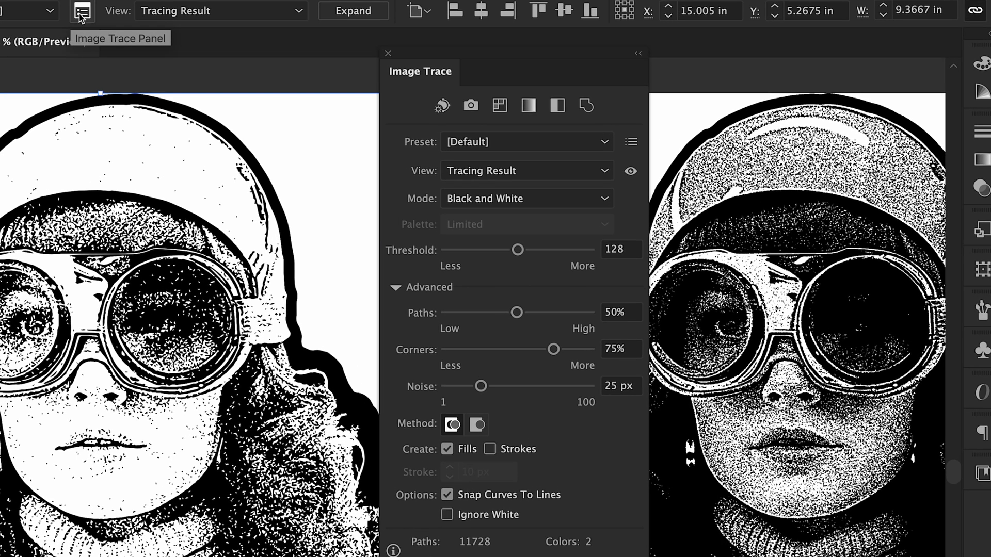
{"action": "mouse_move", "coordinate": [478, 388]}
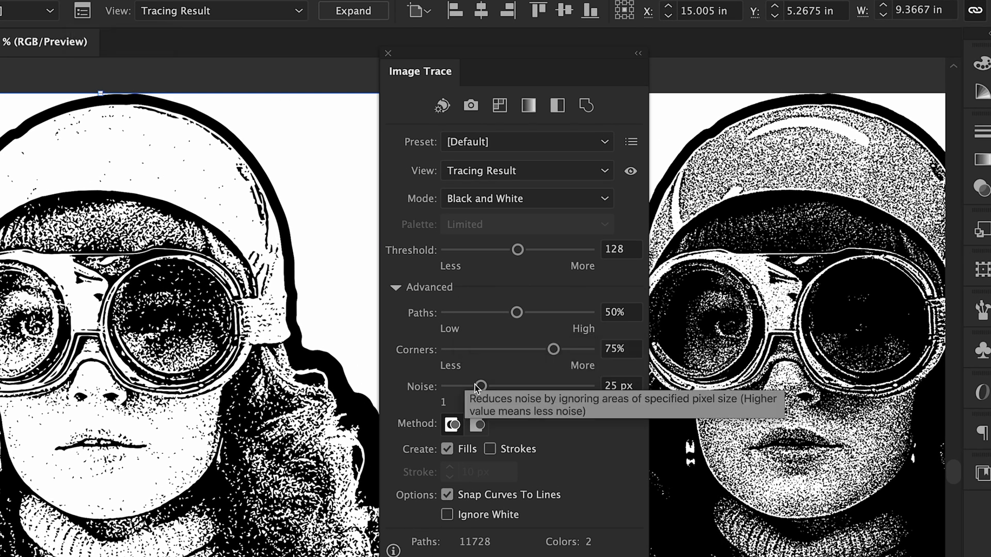
Trace the lightly stamped portrait in Black and White with Noise at 1 px, then expand it.
{"action": "left_click_drag", "start_coordinate": [477, 386], "coordinate": [447, 386]}
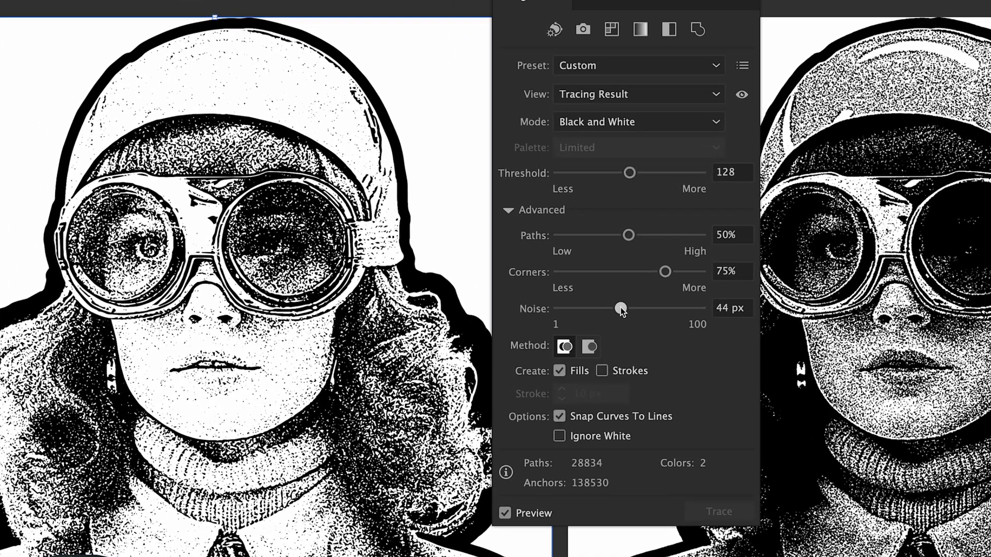
{"action": "left_click_drag", "start_coordinate": [622, 309], "coordinate": [624, 310]}
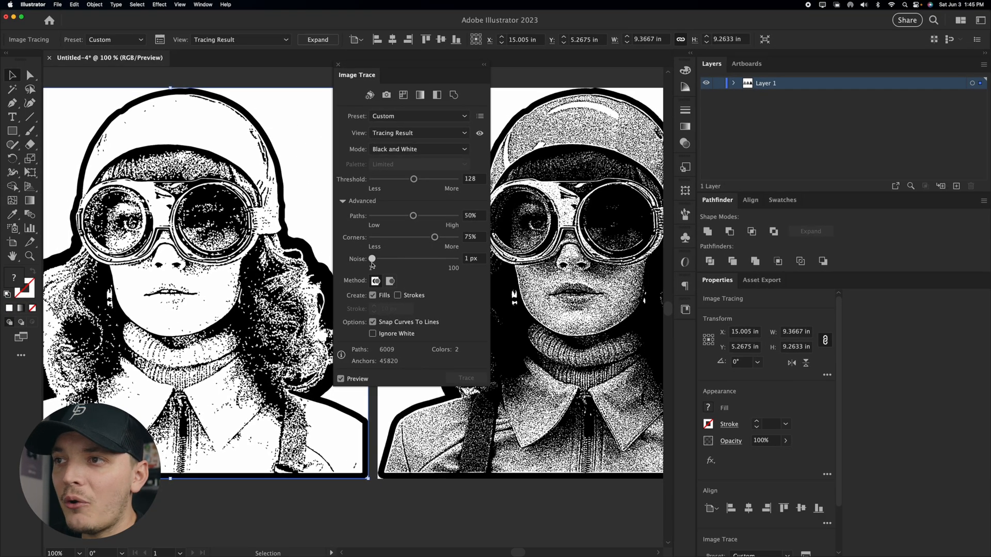
{"action": "left_click_drag", "start_coordinate": [371, 259], "coordinate": [372, 258]}
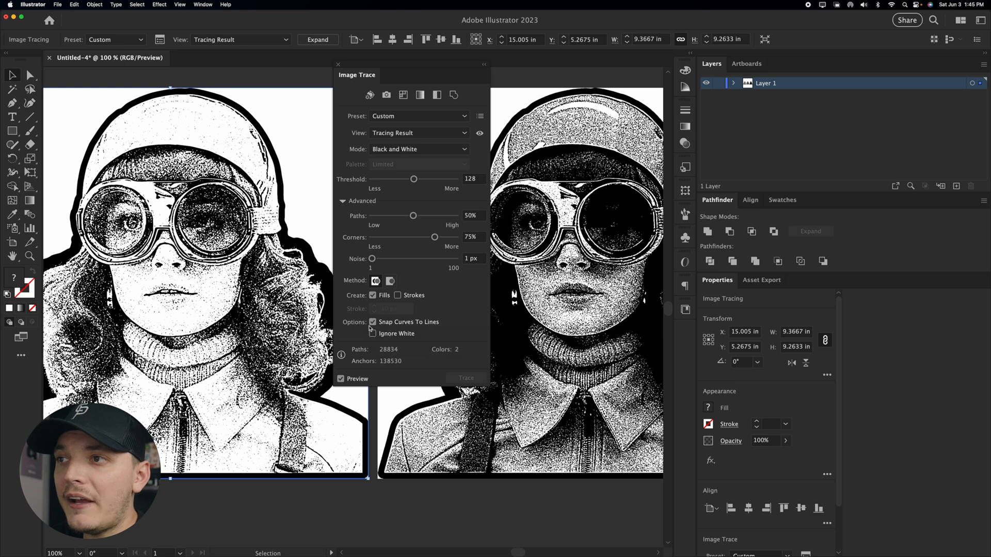
{"action": "mouse_move", "coordinate": [317, 39]}
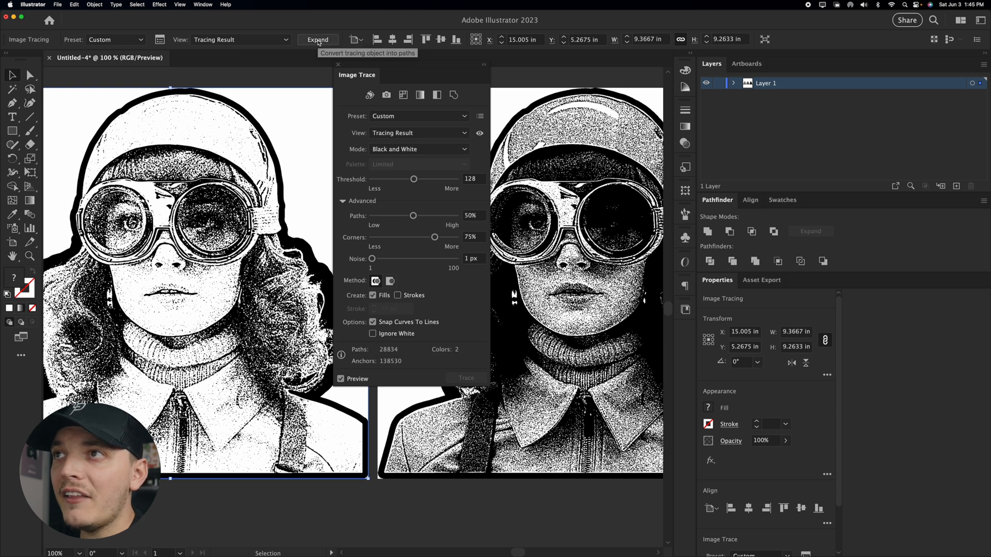
{"action": "left_click", "coordinate": [318, 39]}
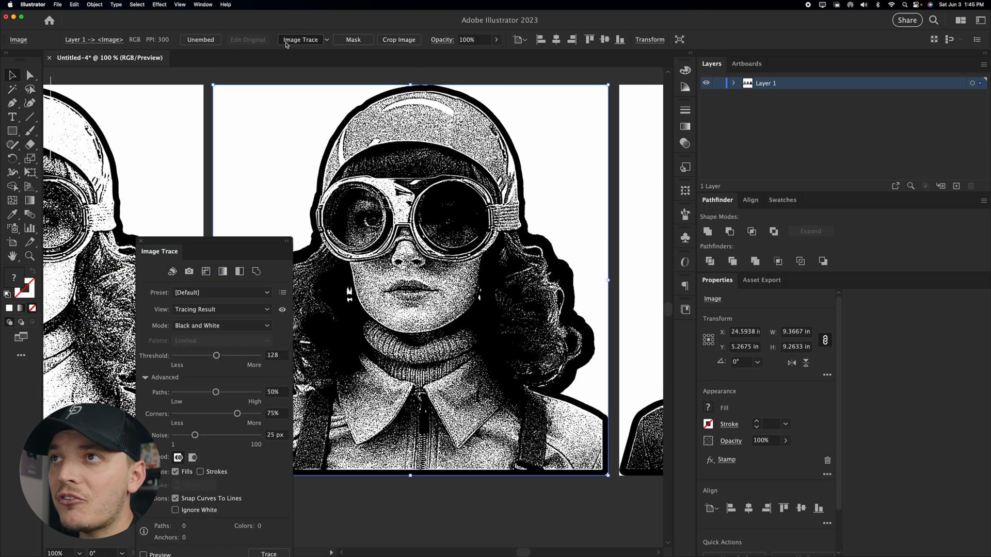
Trace the very dark stamp copy in Black and White, lowering Noise to 1 px.
{"action": "left_click", "coordinate": [268, 554]}
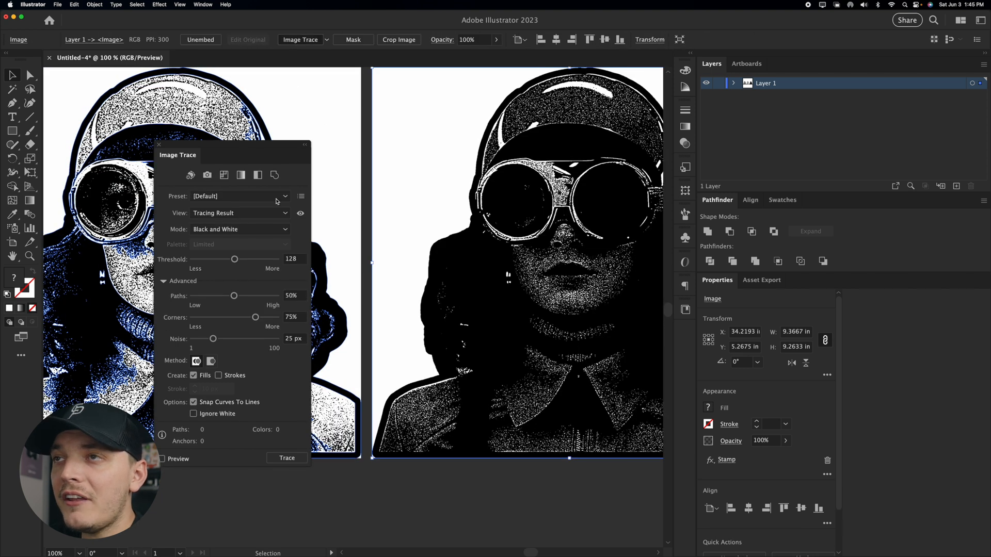
{"action": "left_click_drag", "start_coordinate": [212, 338], "coordinate": [193, 338]}
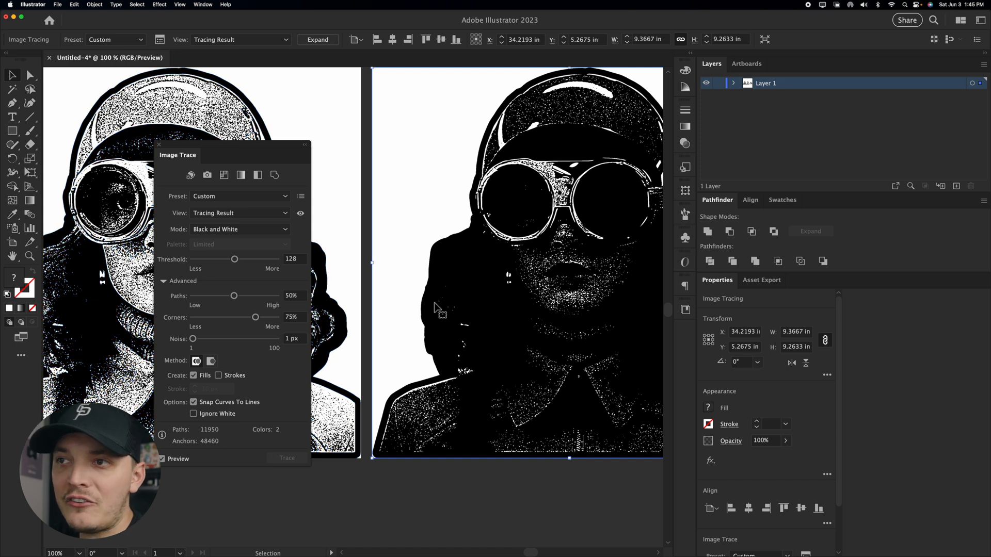
{"action": "mouse_move", "coordinate": [463, 210]}
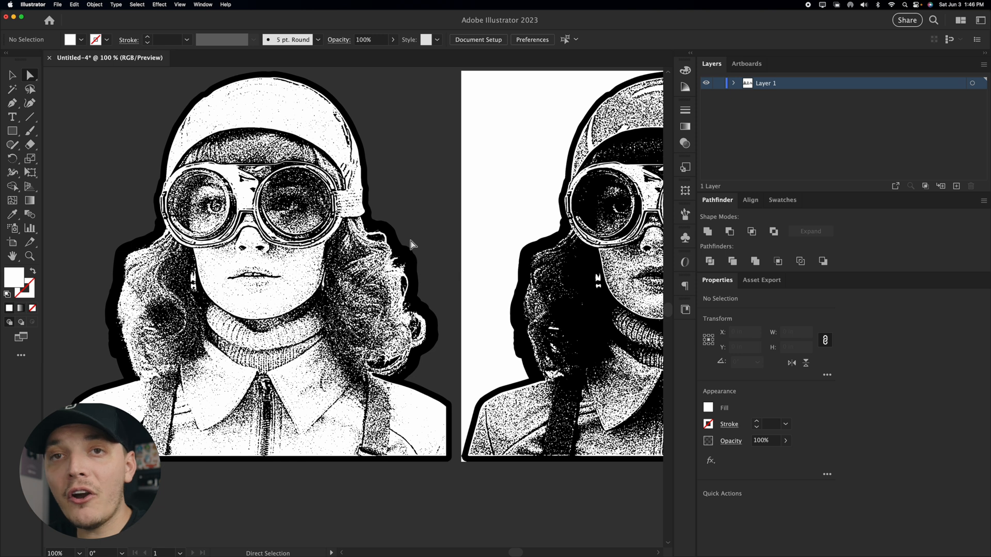
{"action": "mouse_move", "coordinate": [411, 223]}
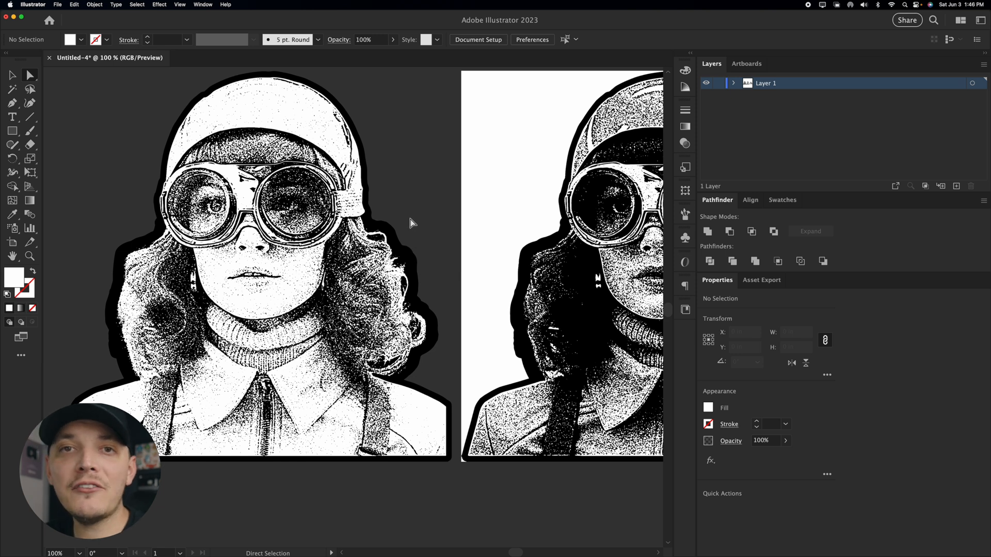
{"action": "mouse_move", "coordinate": [413, 220]}
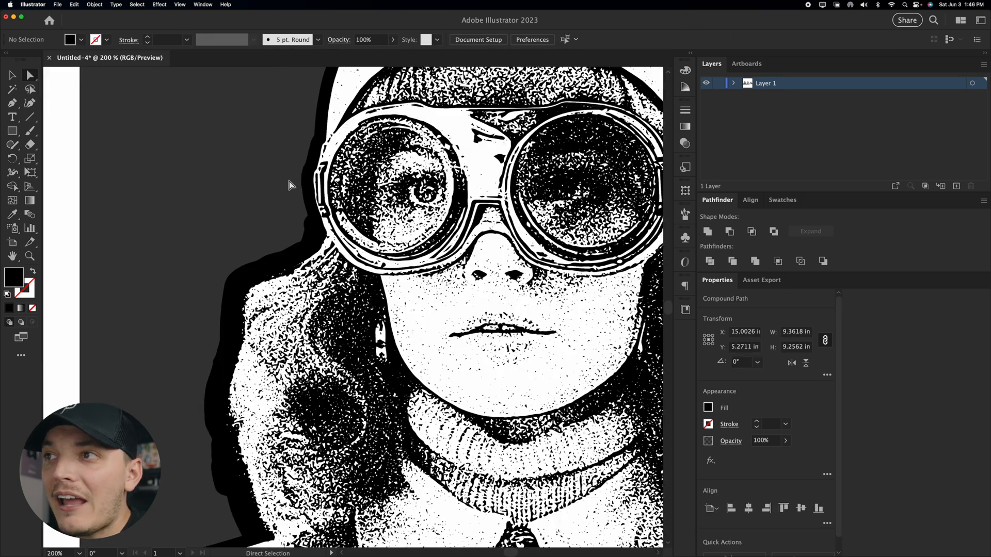
Select a black shape in the traced portrait.
{"action": "left_click", "coordinate": [246, 278]}
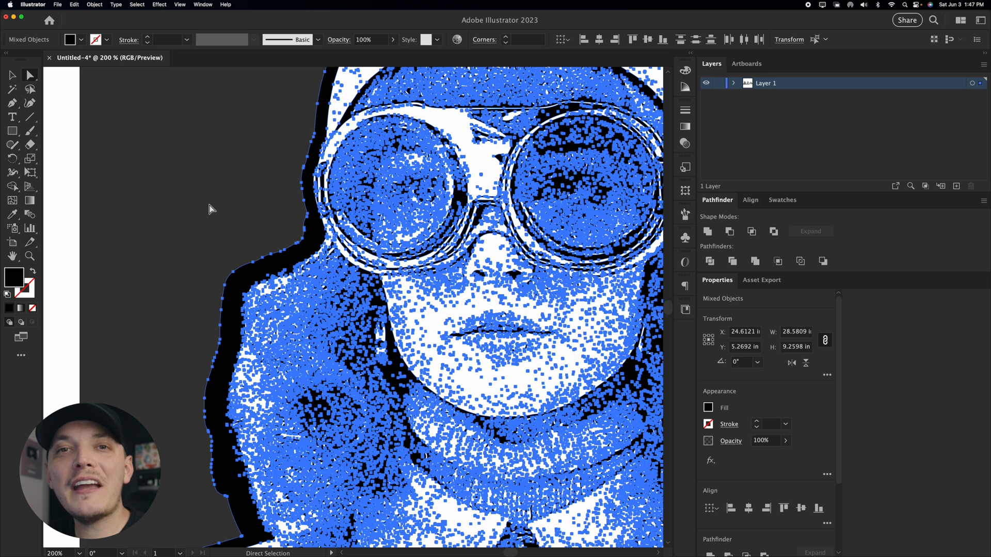
{"action": "mouse_move", "coordinate": [231, 211]}
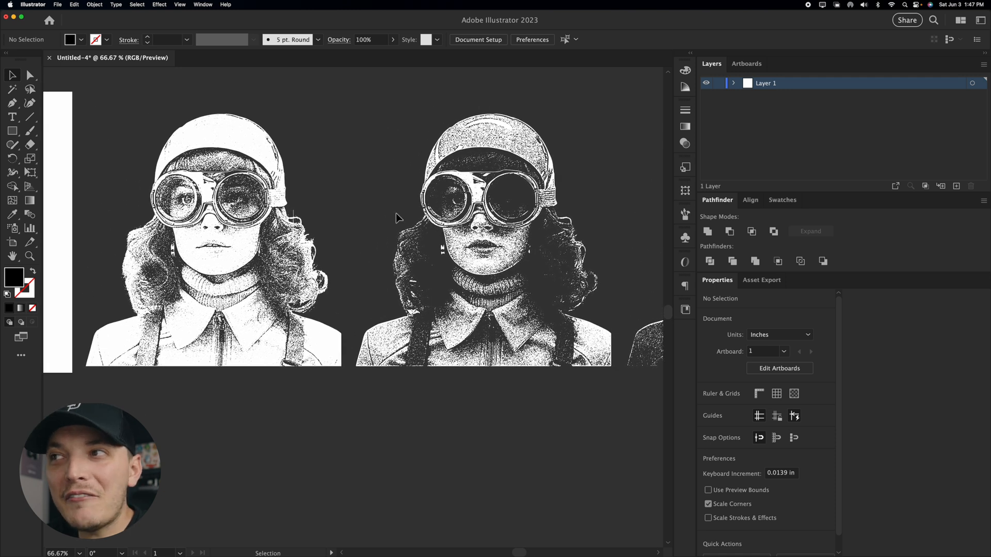
{"action": "mouse_move", "coordinate": [493, 369]}
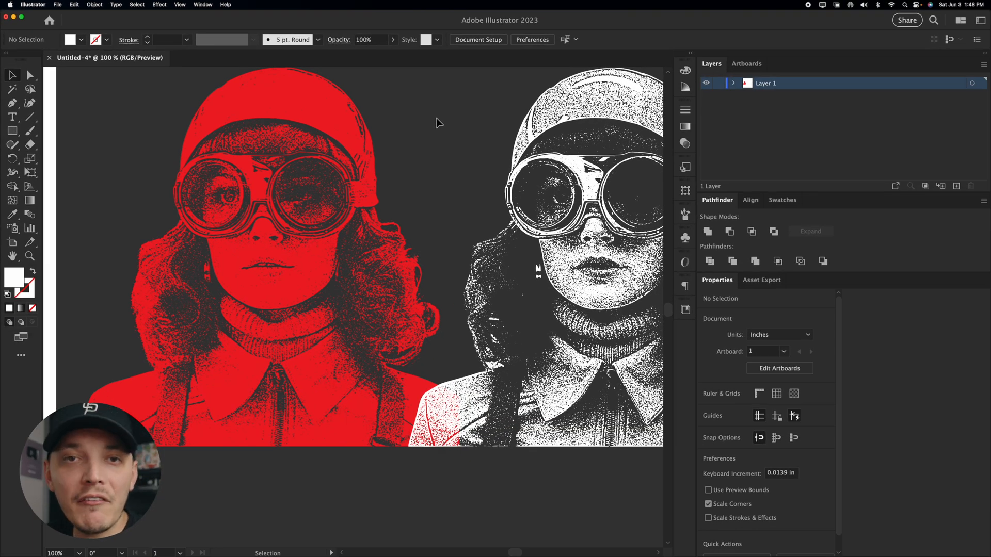
{"action": "mouse_move", "coordinate": [468, 118]}
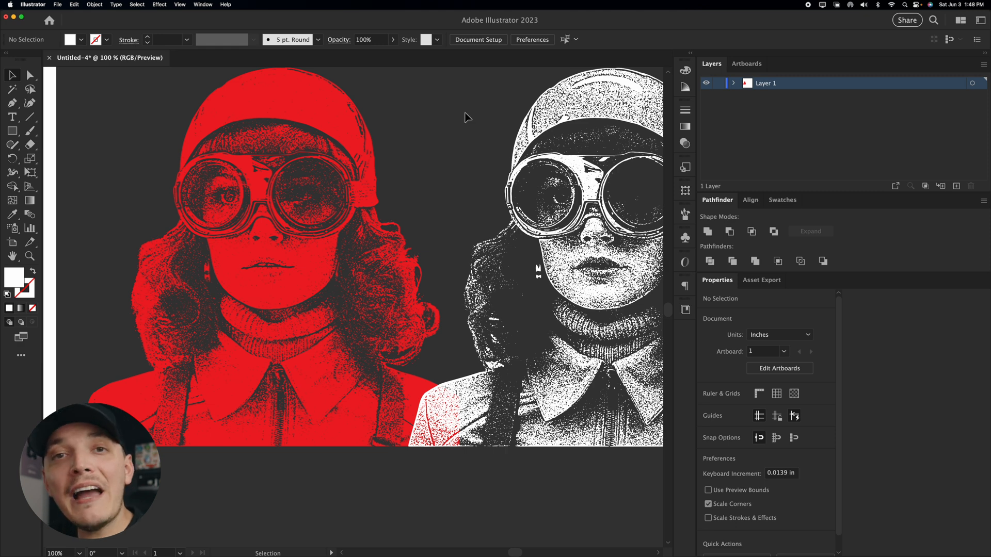